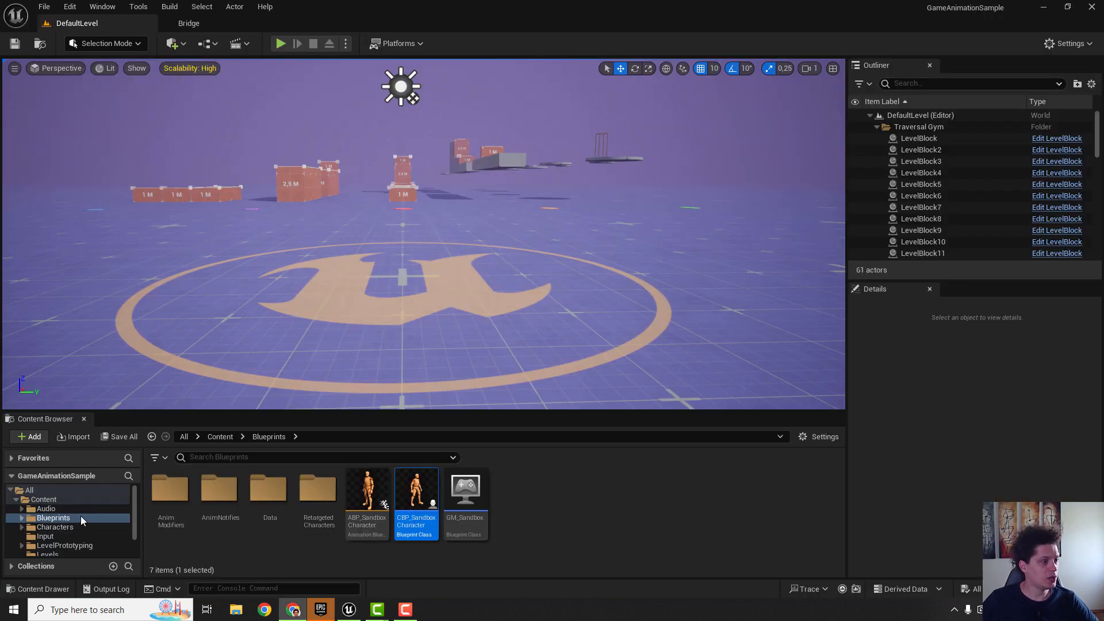
mouse_move(59, 531)
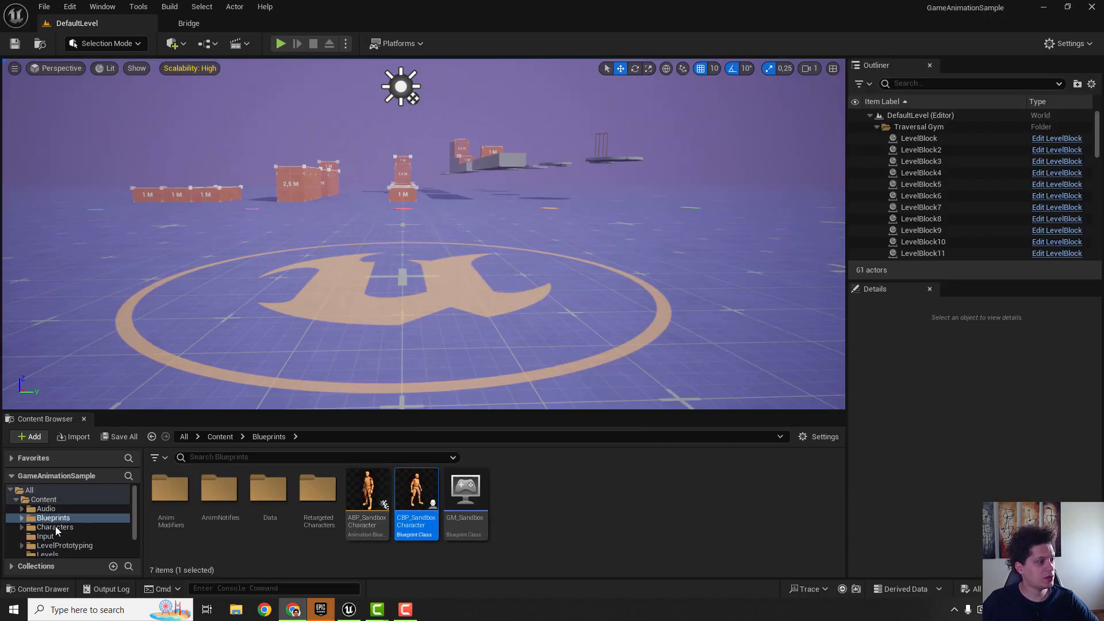
mouse_move(415, 488)
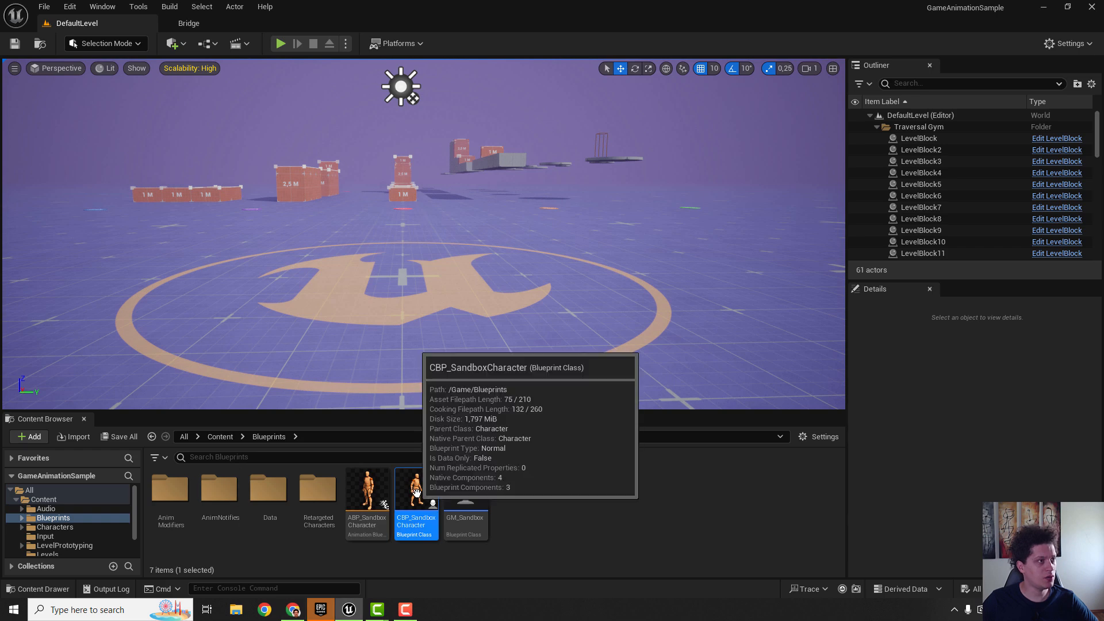
Open CBP_SandboxCharacter from the Blueprints folder in the Blueprint editor.
double_click(416, 488)
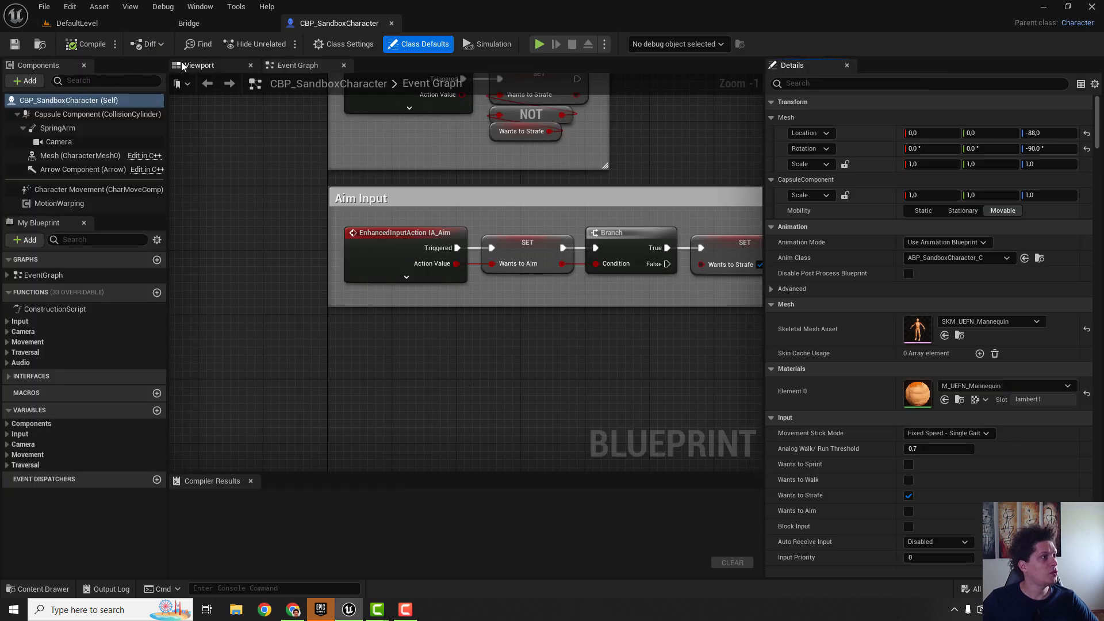
Attach SpringArm to the mesh's head socket with a zeroed location offset.
click(200, 65)
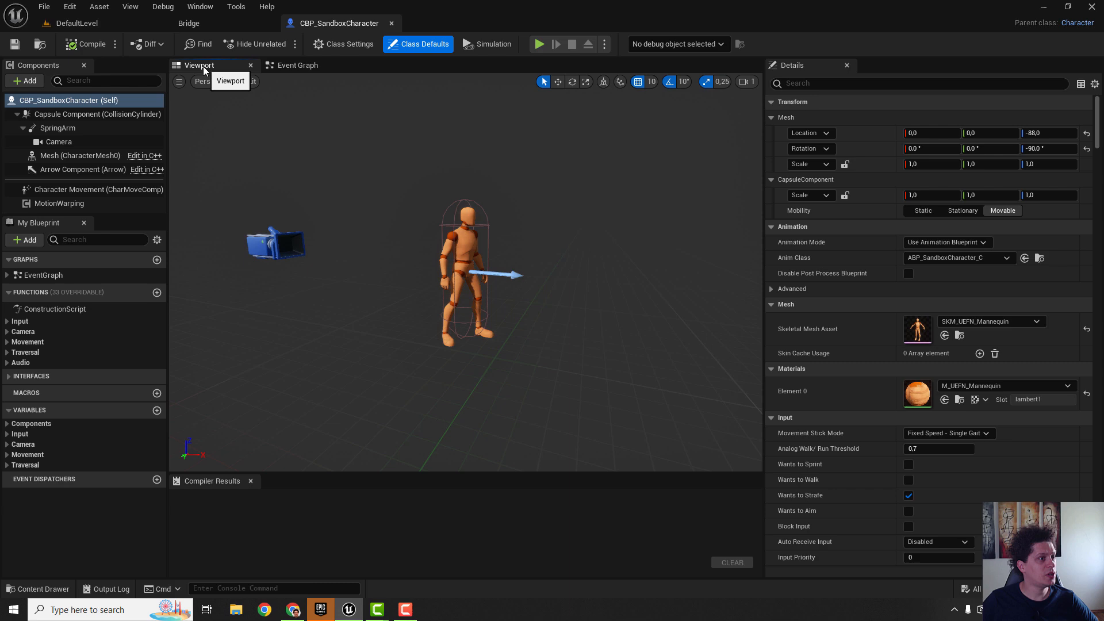
click(57, 128)
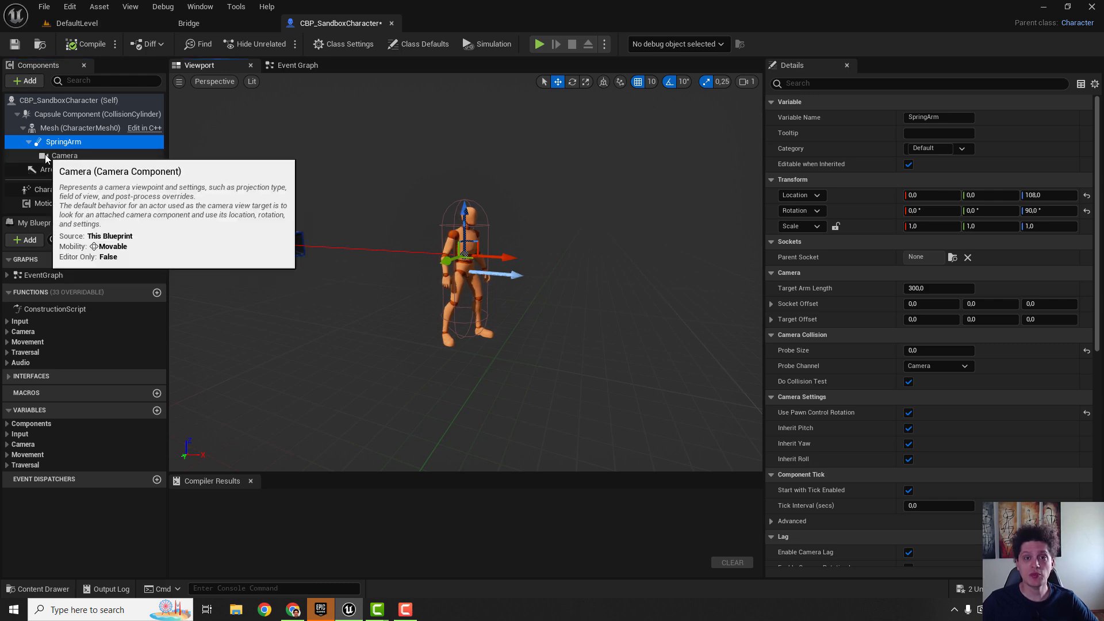
mouse_move(565, 189)
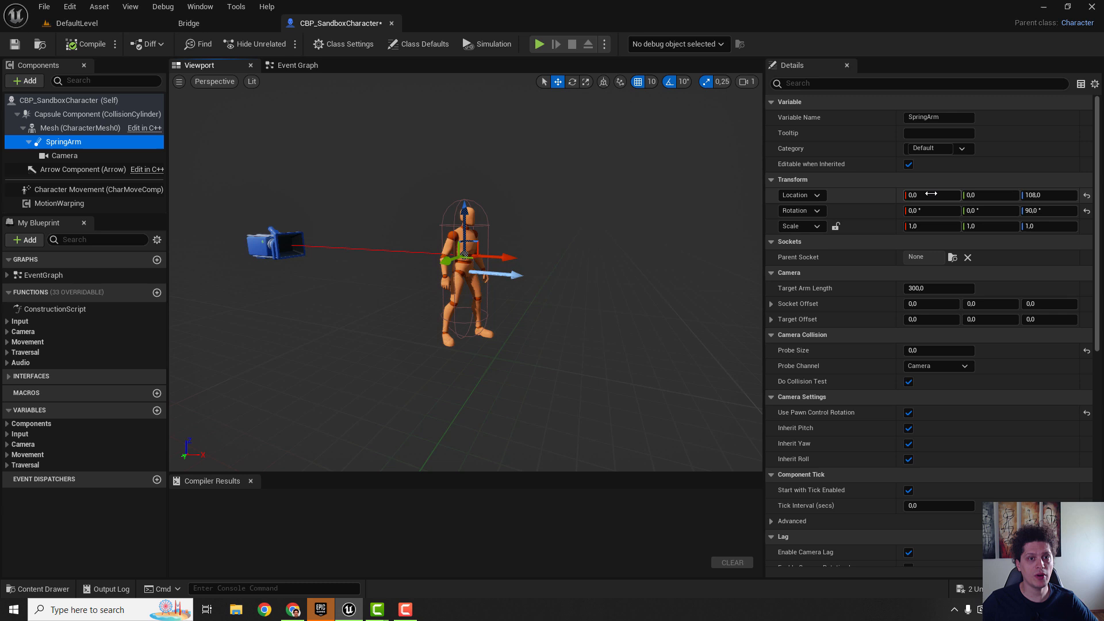
mouse_move(813, 258)
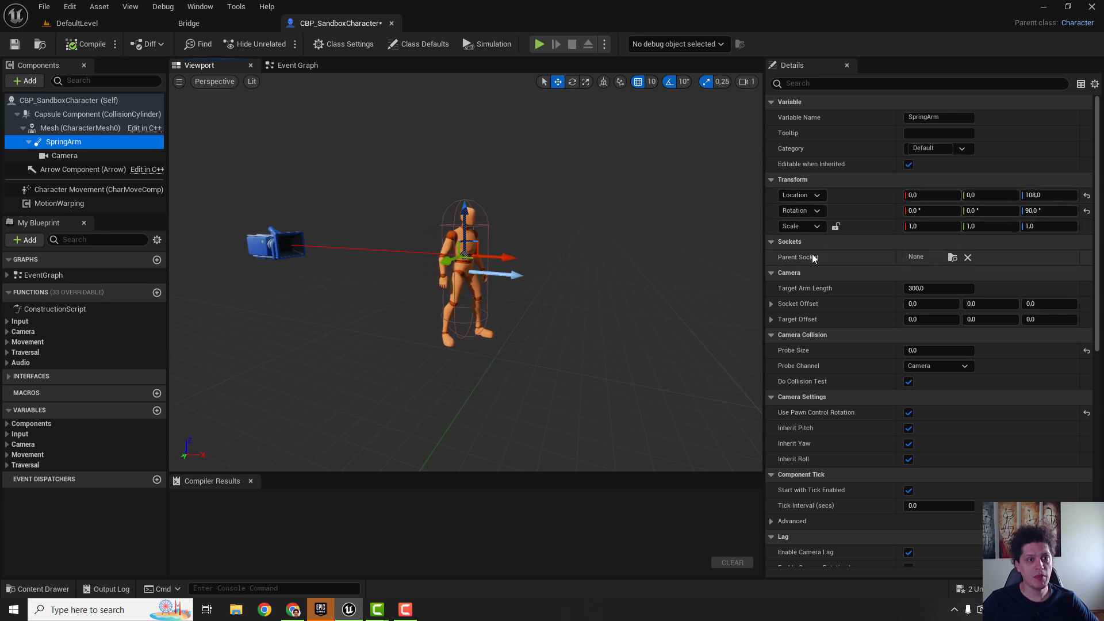
click(951, 256)
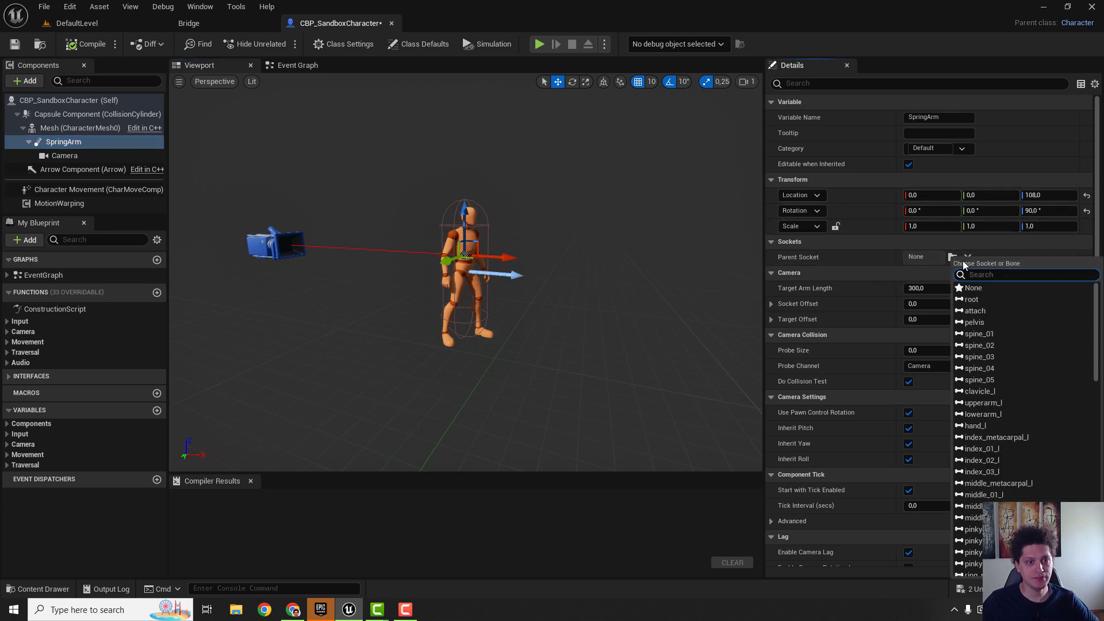
text(head)
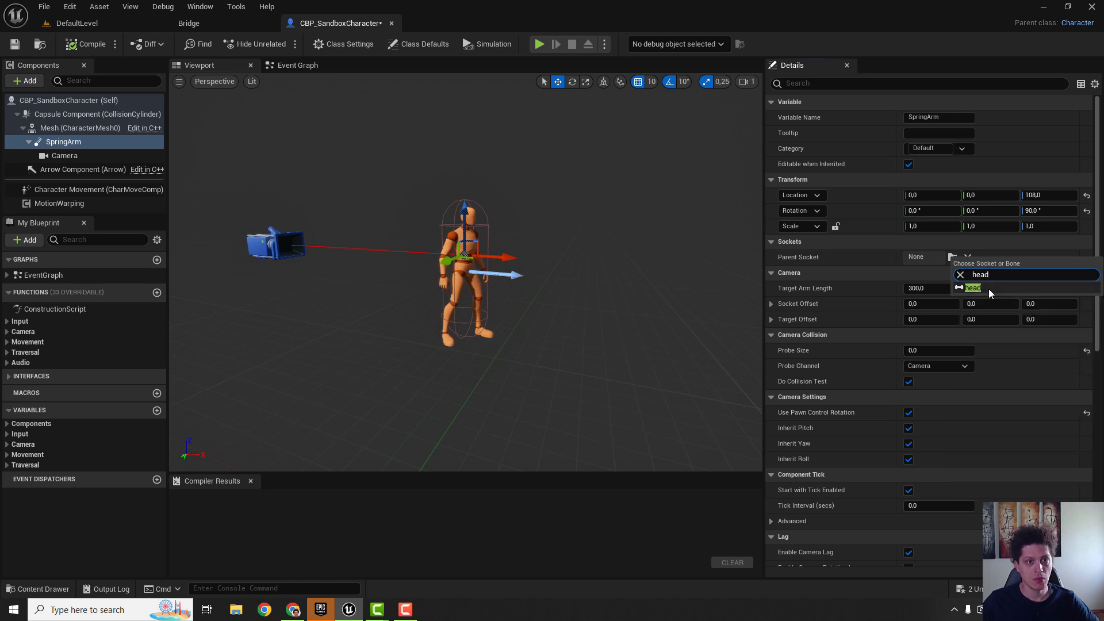
click(973, 287)
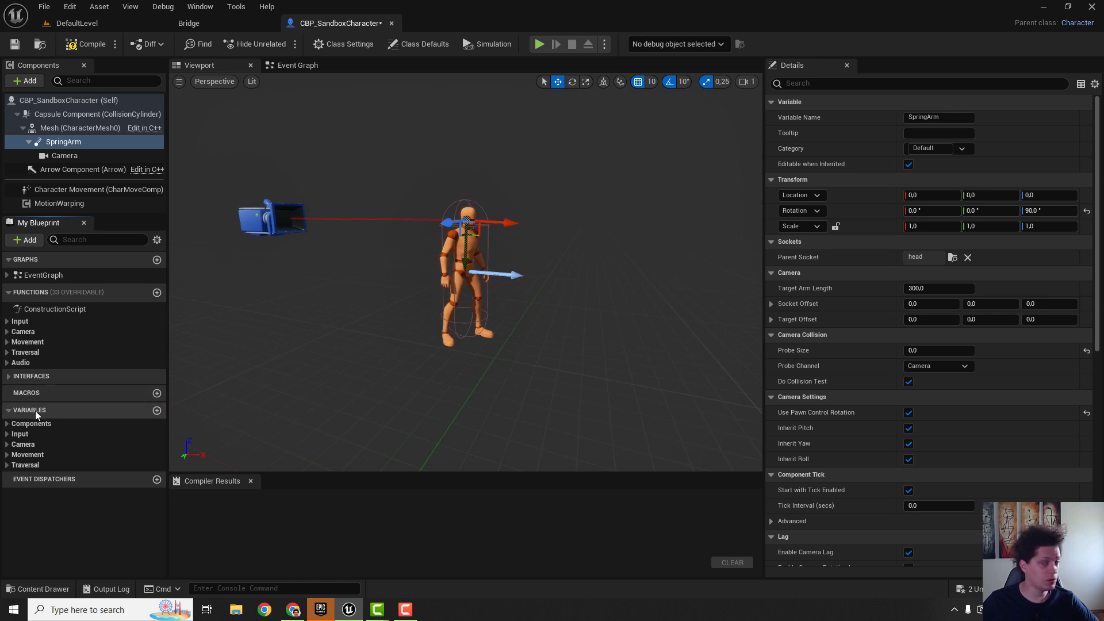
Set CamStyle_Aim to arm length 0, offset 10/50/10, lag 50, FOV 90, and compile.
click(9, 443)
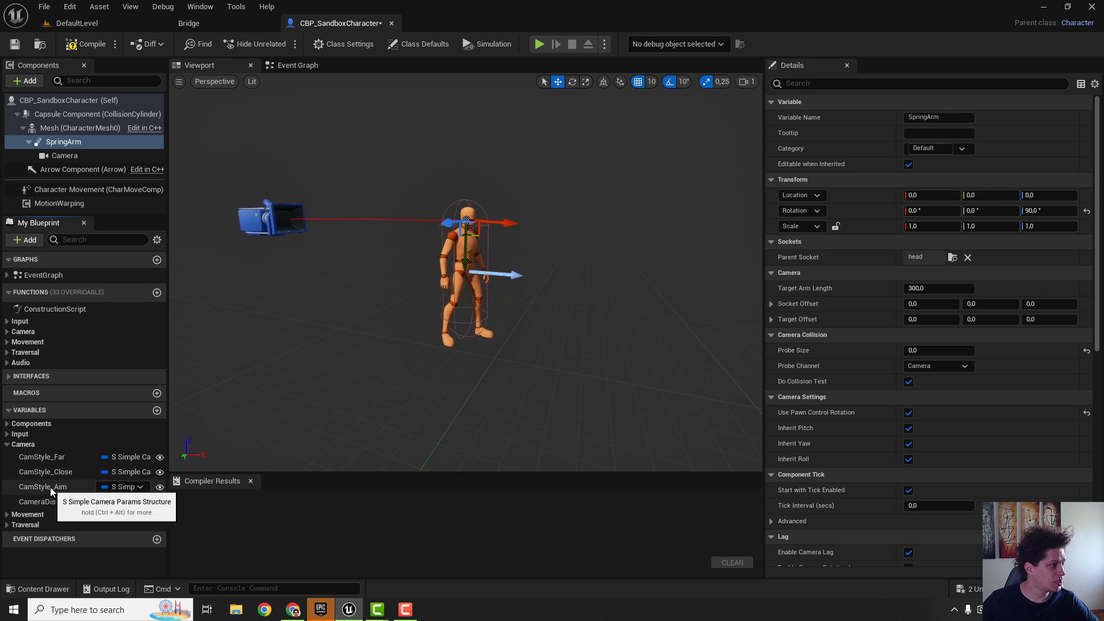
click(42, 487)
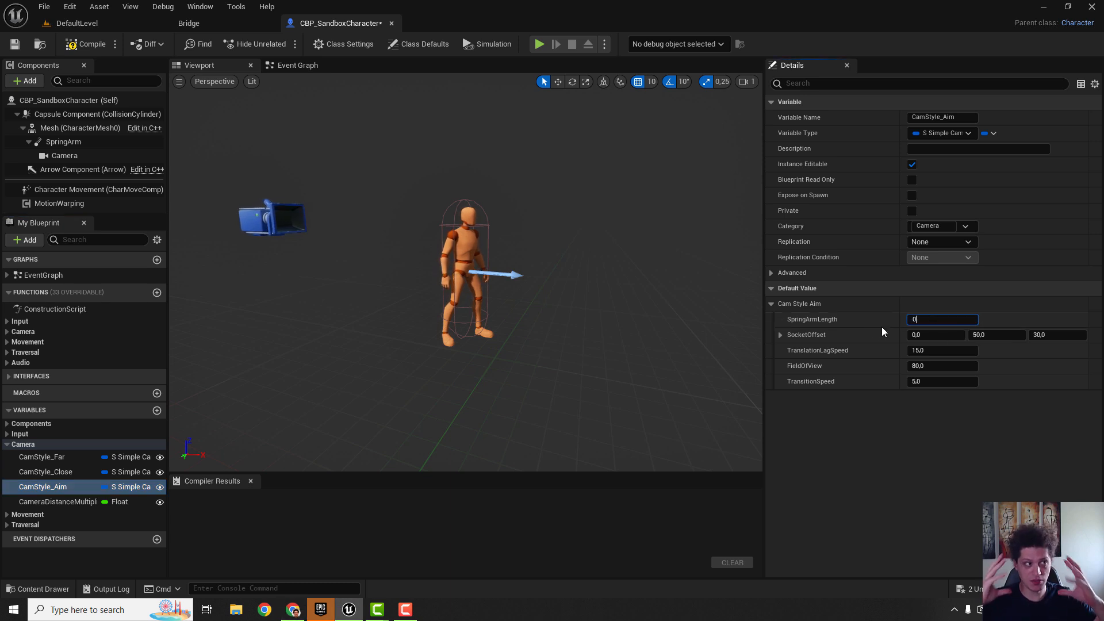
click(937, 335)
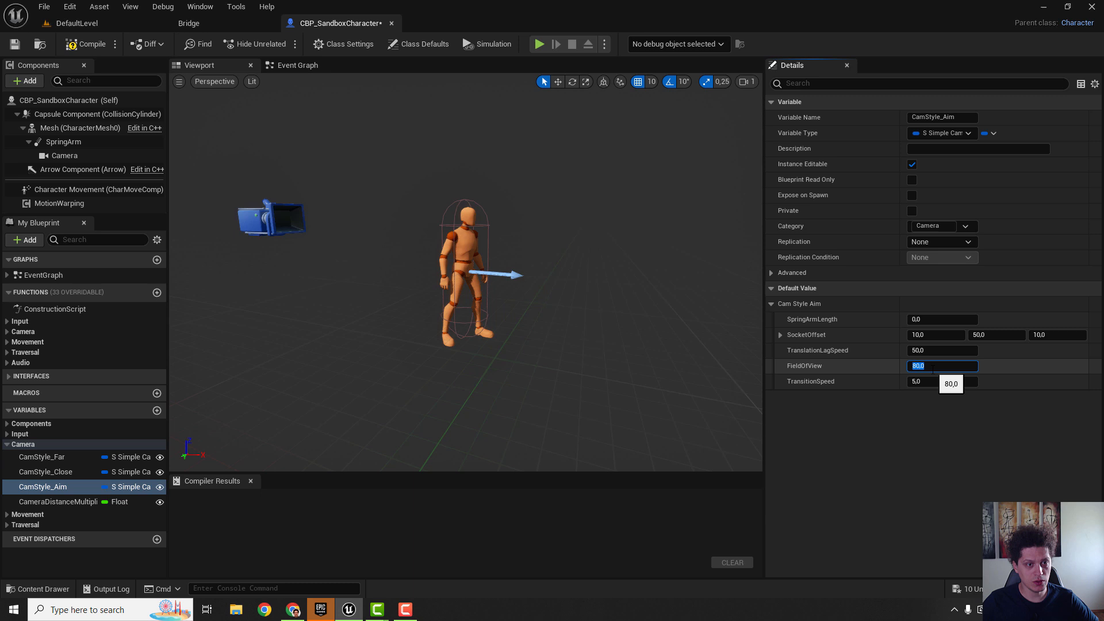
text(90)
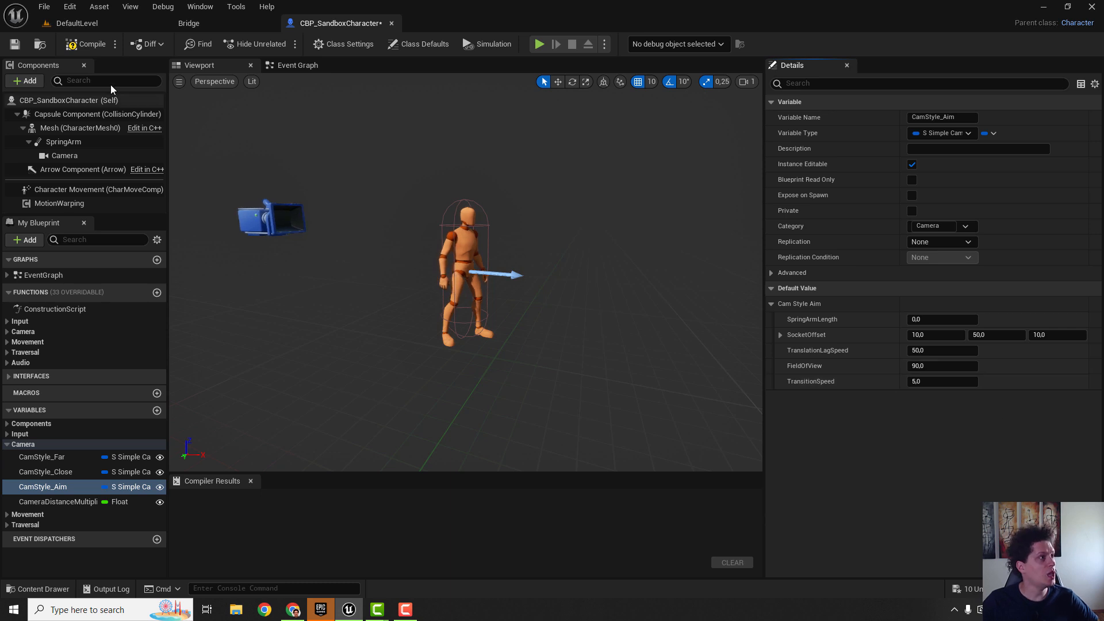
click(93, 44)
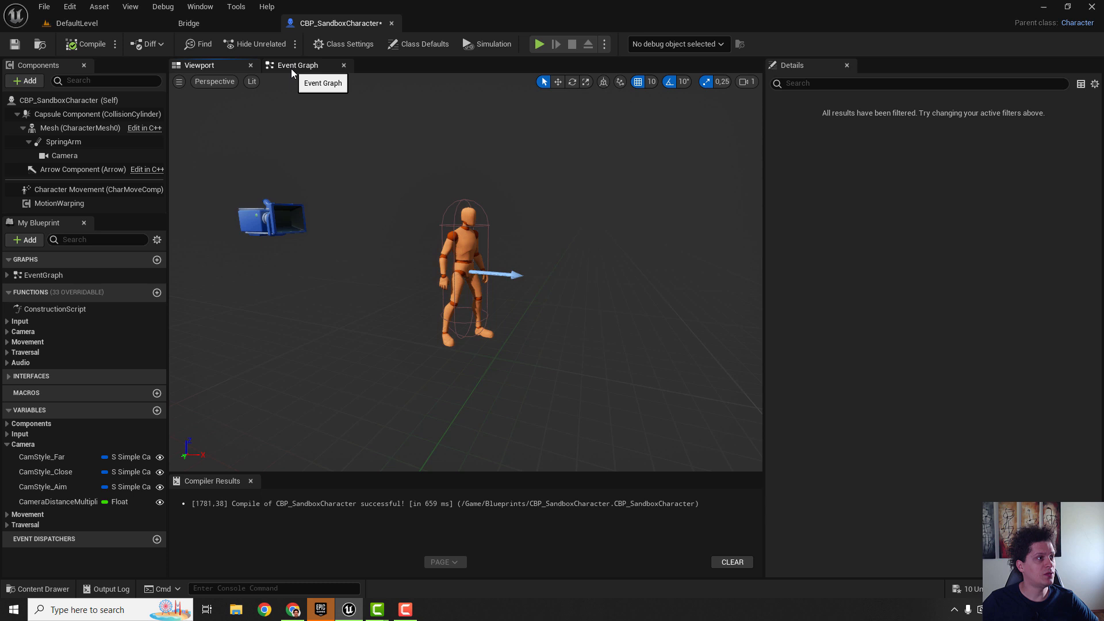
Expose the IA_Aim event's pins and add a NOT Boolean node for Wants to Aim.
click(297, 64)
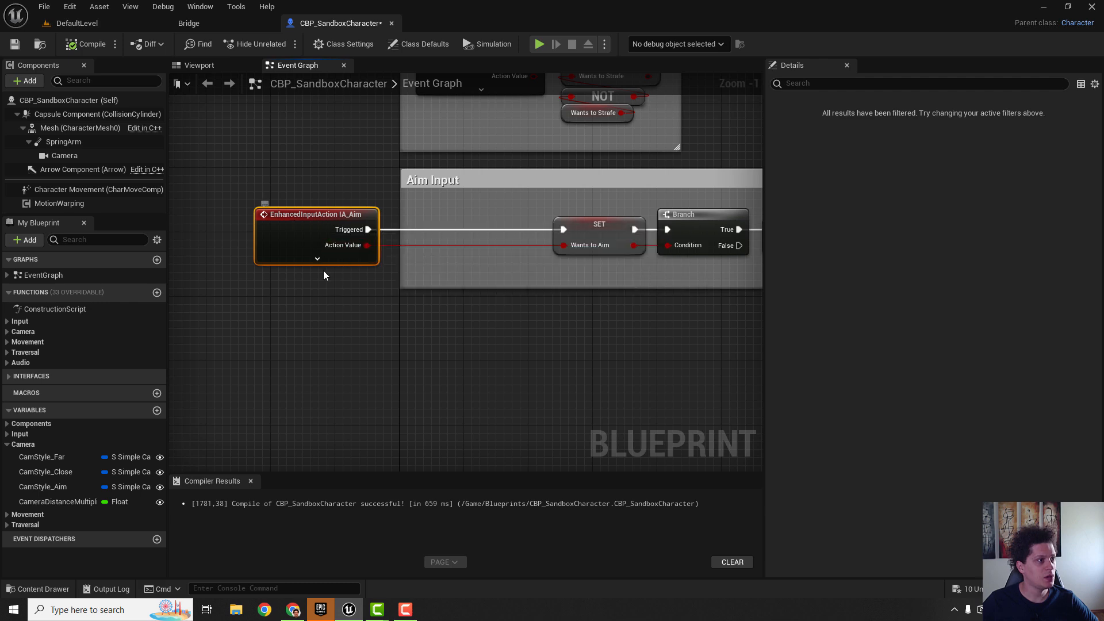
click(317, 258)
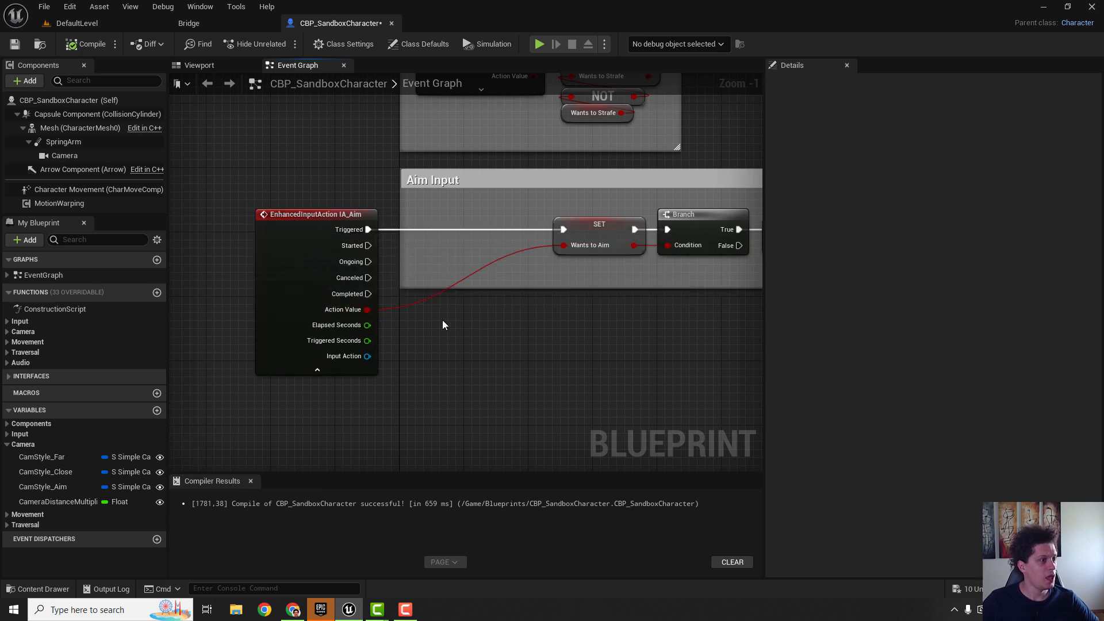
right_click(444, 325)
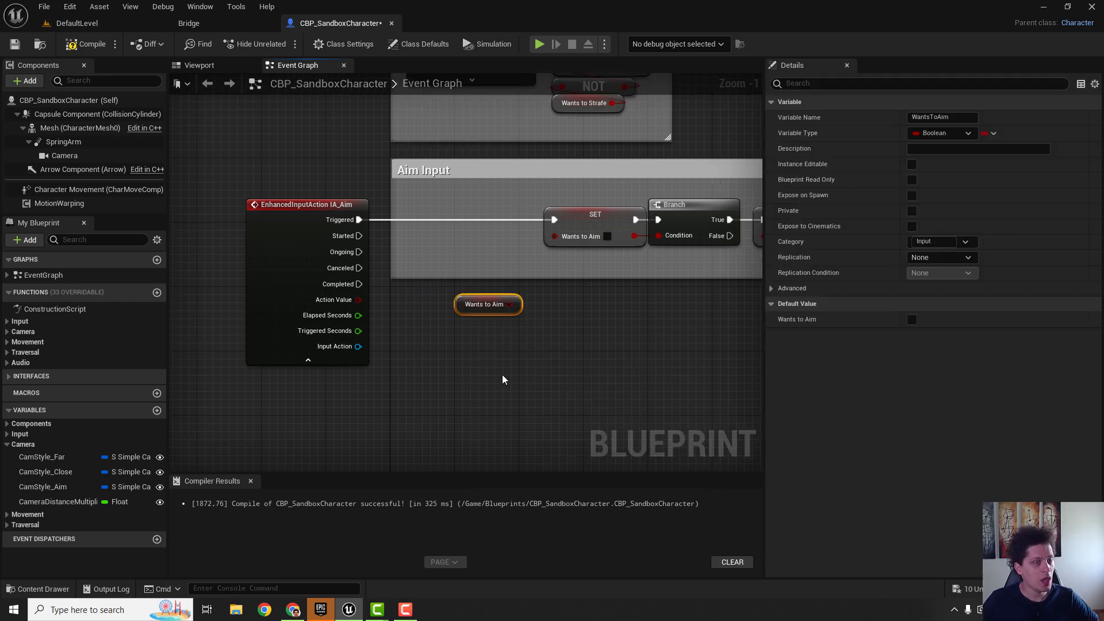
mouse_move(555, 341)
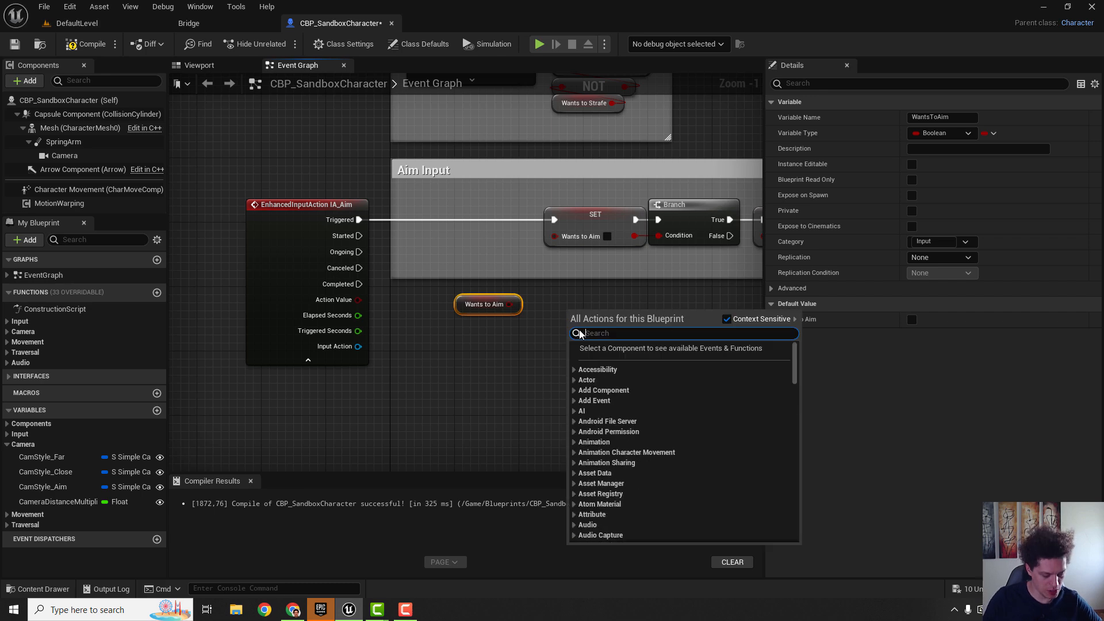
text(not boo)
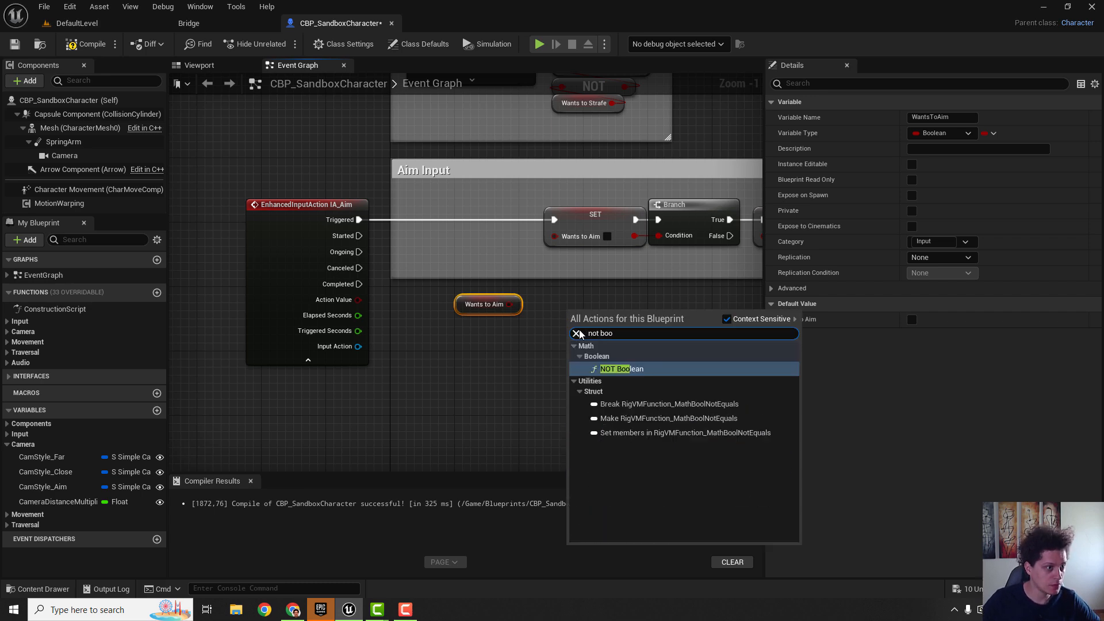
click(622, 368)
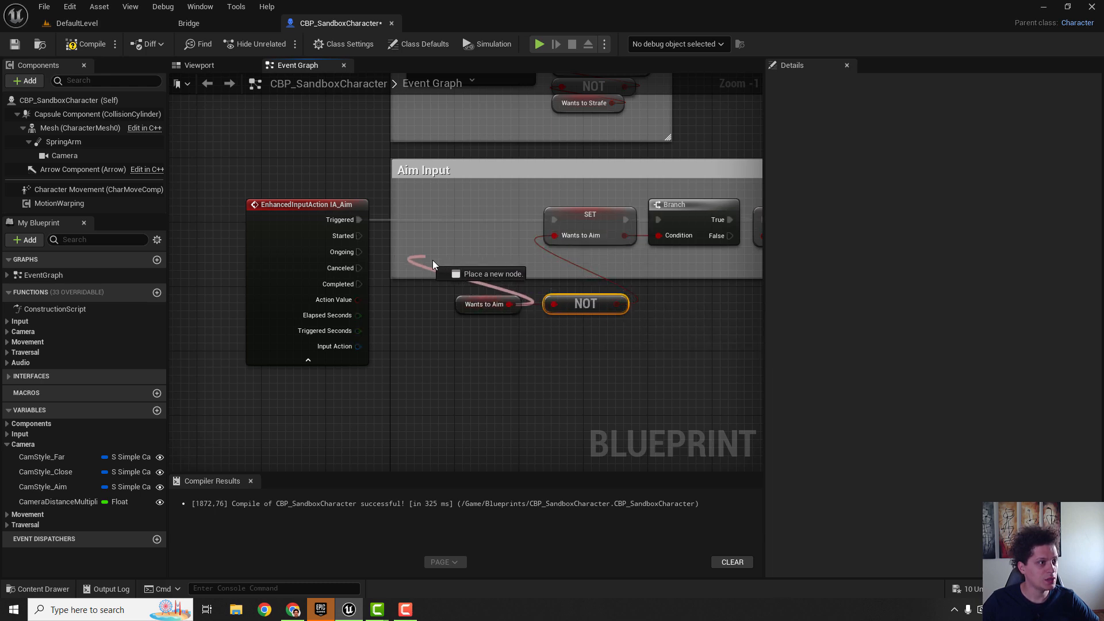
mouse_move(357, 236)
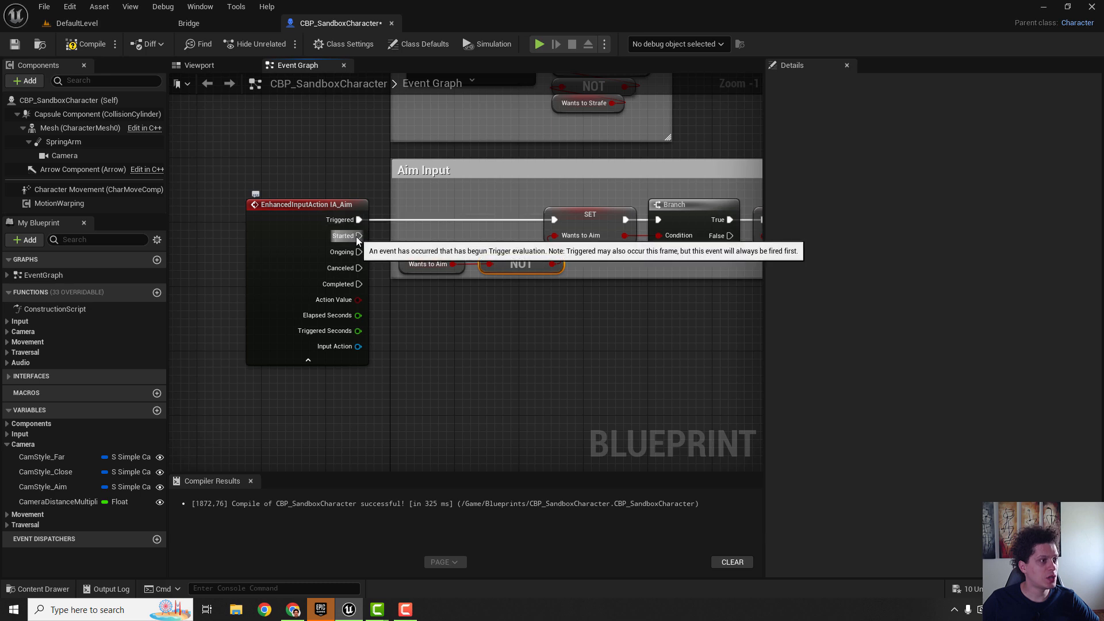
mouse_move(359, 219)
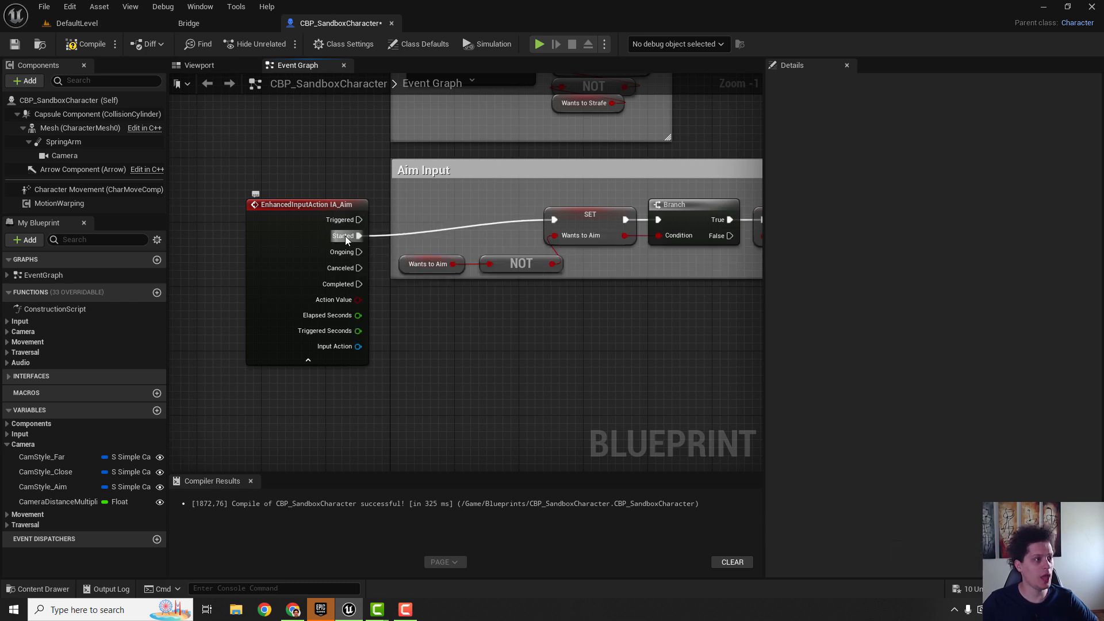
mouse_move(344, 235)
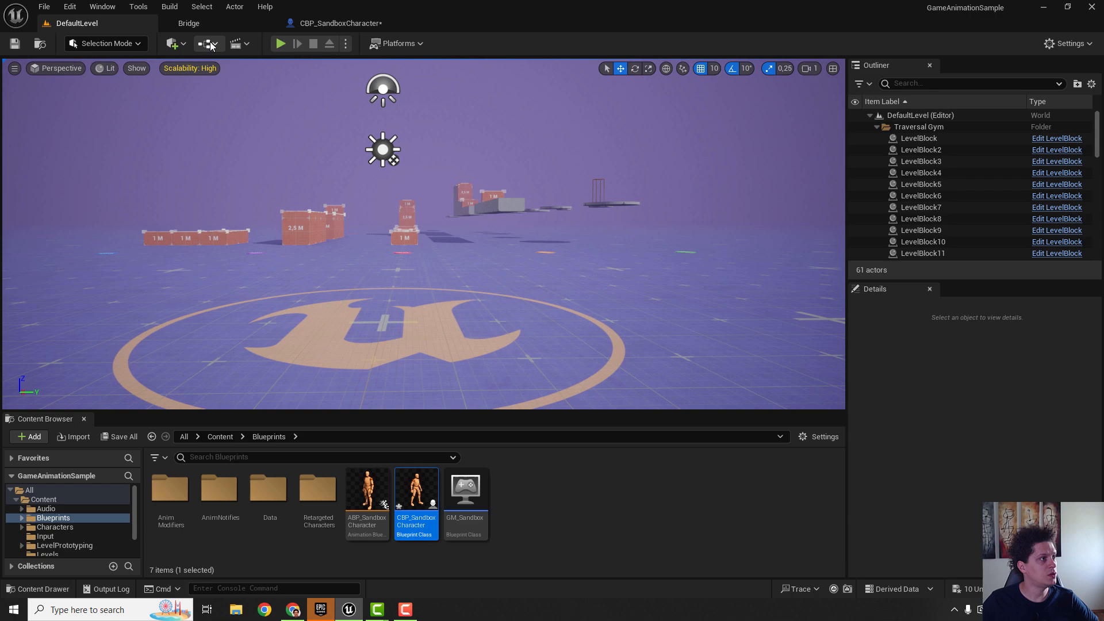
Return to the CBP_SandboxCharacter tab to compile the toggle-aim logic.
click(280, 43)
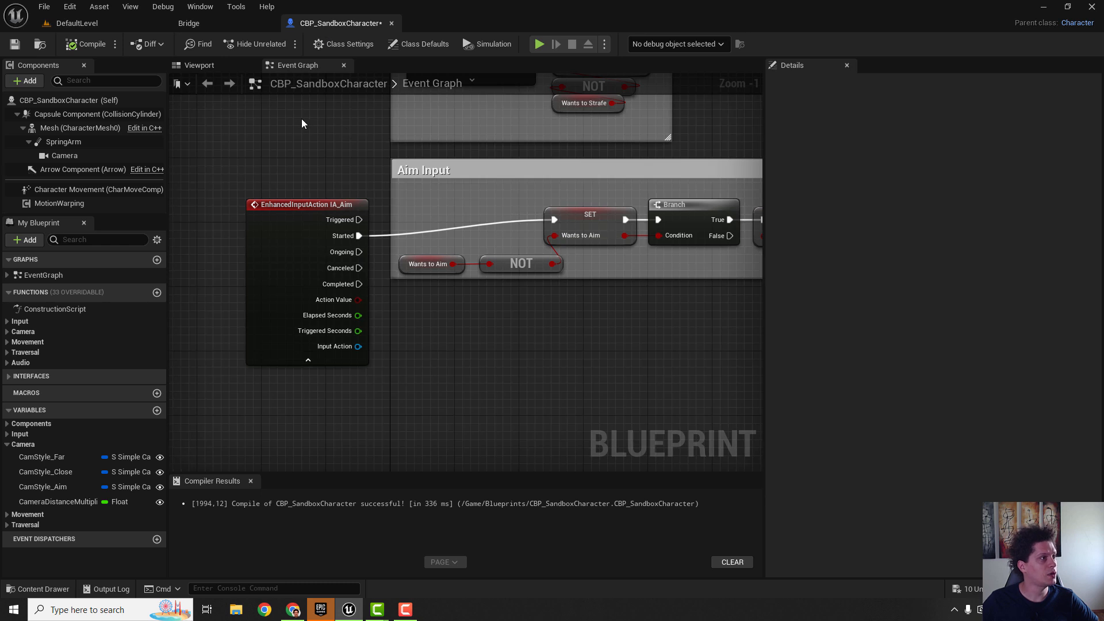
Revise CamStyle_Aim to arm length 0, socket offset 9/0/10, FOV 90, and recompile.
click(199, 65)
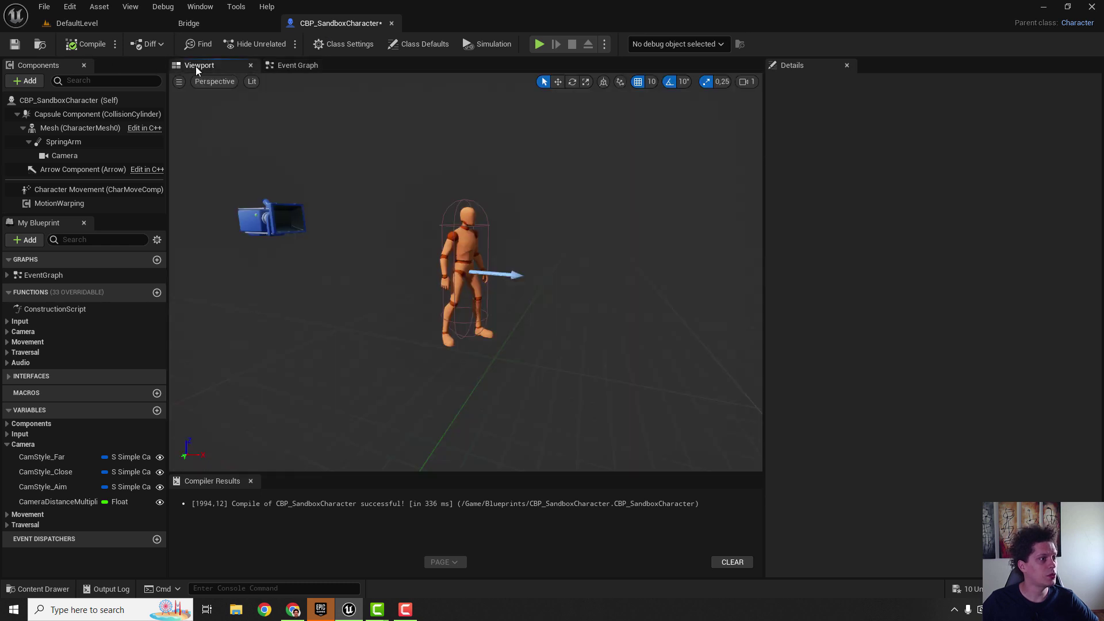
click(42, 487)
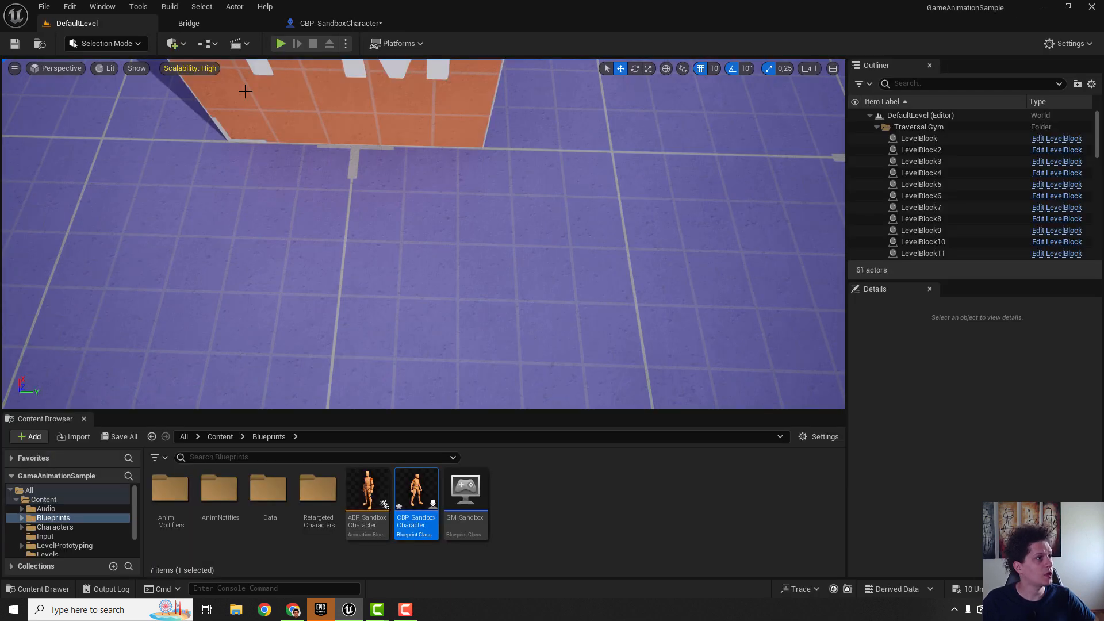
click(280, 43)
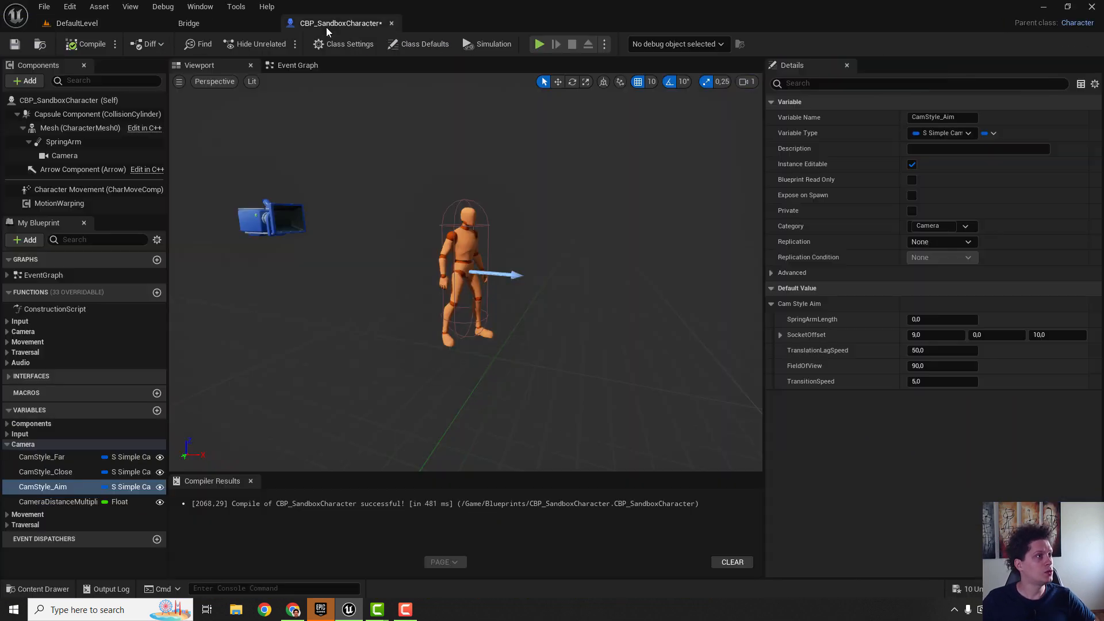
mouse_move(199, 65)
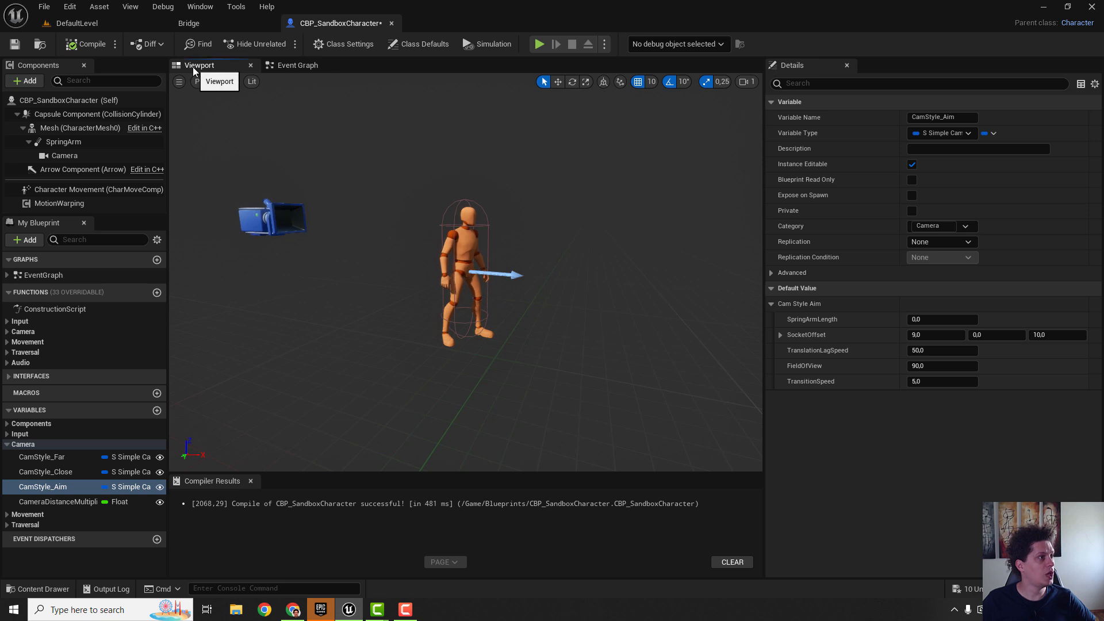
mouse_move(408, 198)
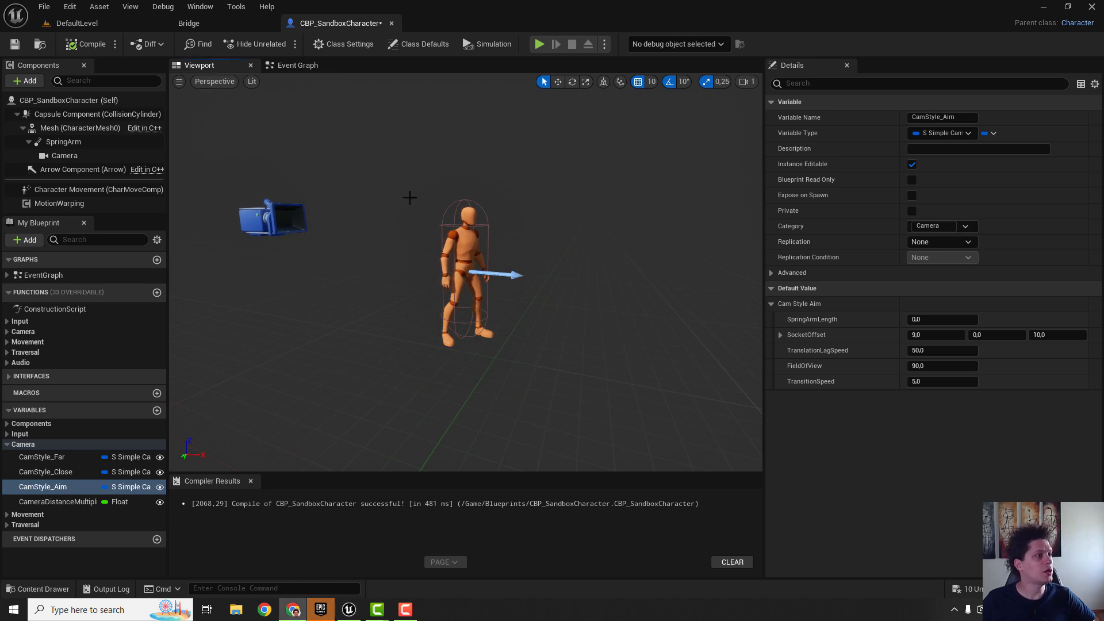
Set capsule half height 86 and radius 40, place the mesh at -10/0/-88, and compile.
click(97, 114)
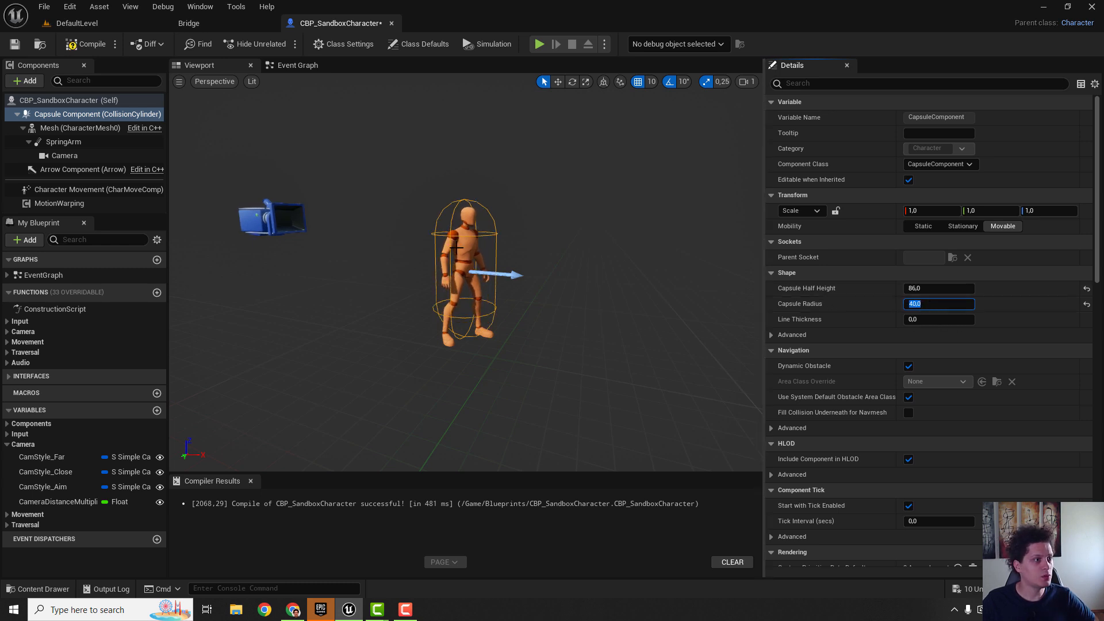
click(79, 127)
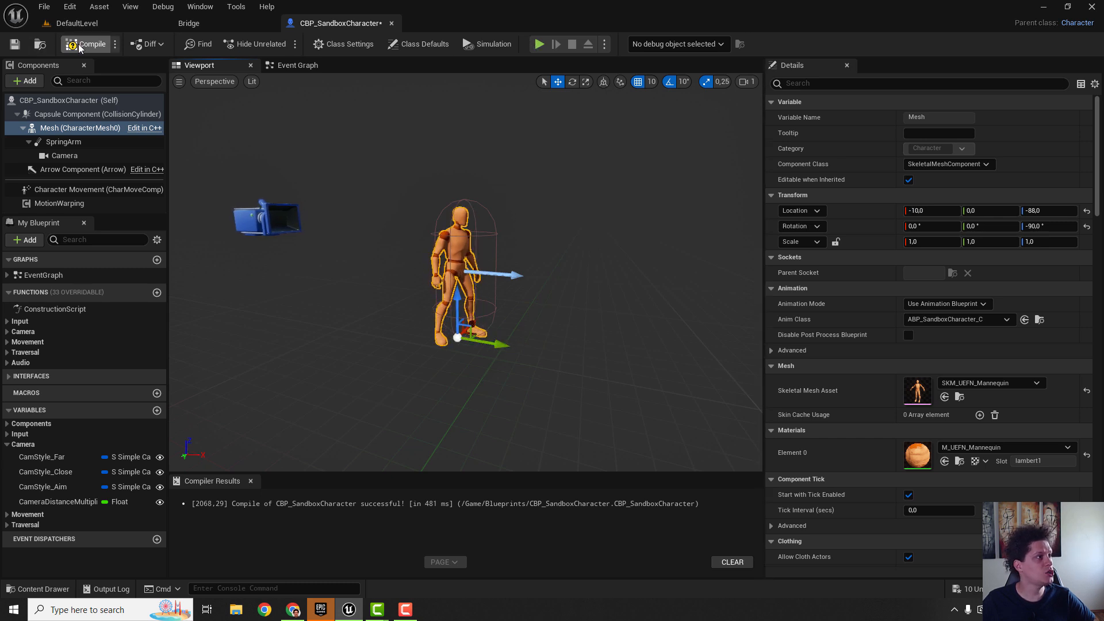
click(79, 23)
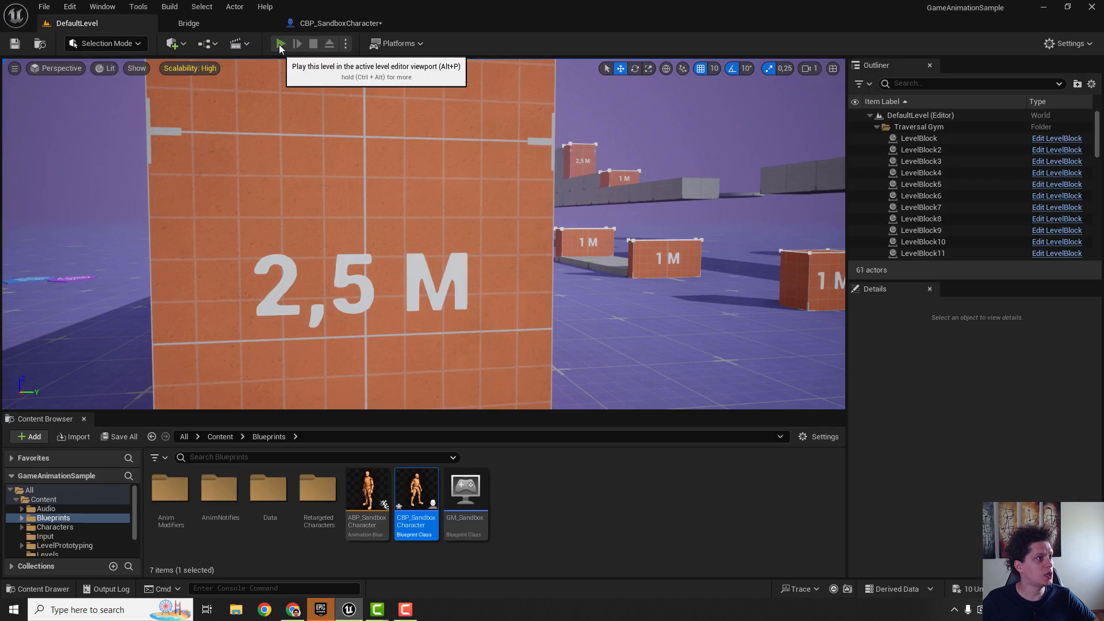
Play DefaultLevel in the editor to test the first-person aiming camera.
click(279, 44)
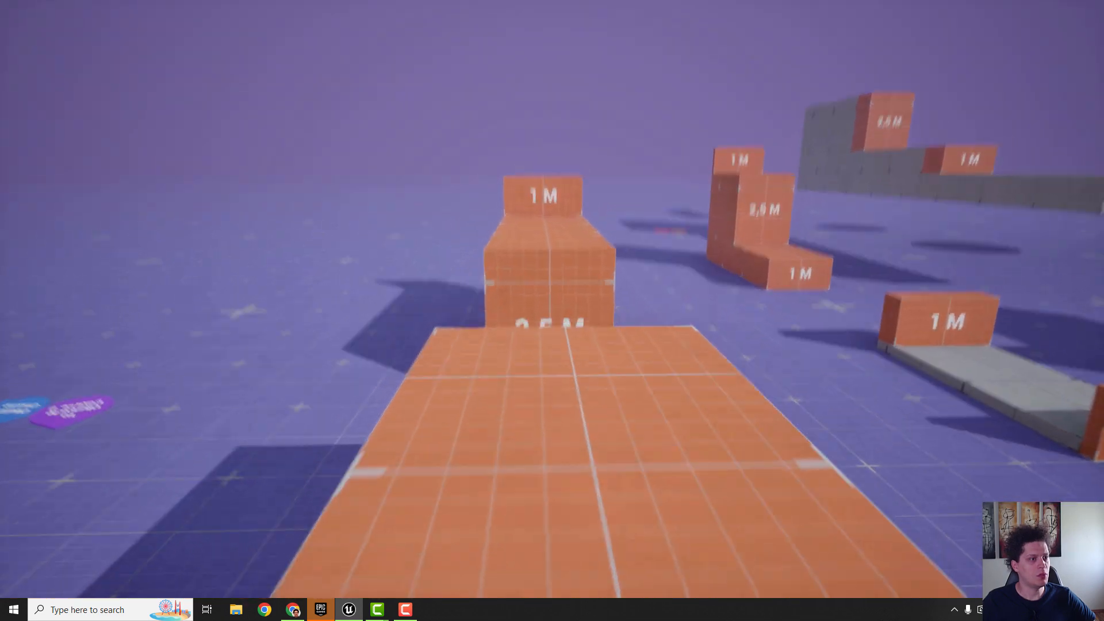
mouse_move(552, 317)
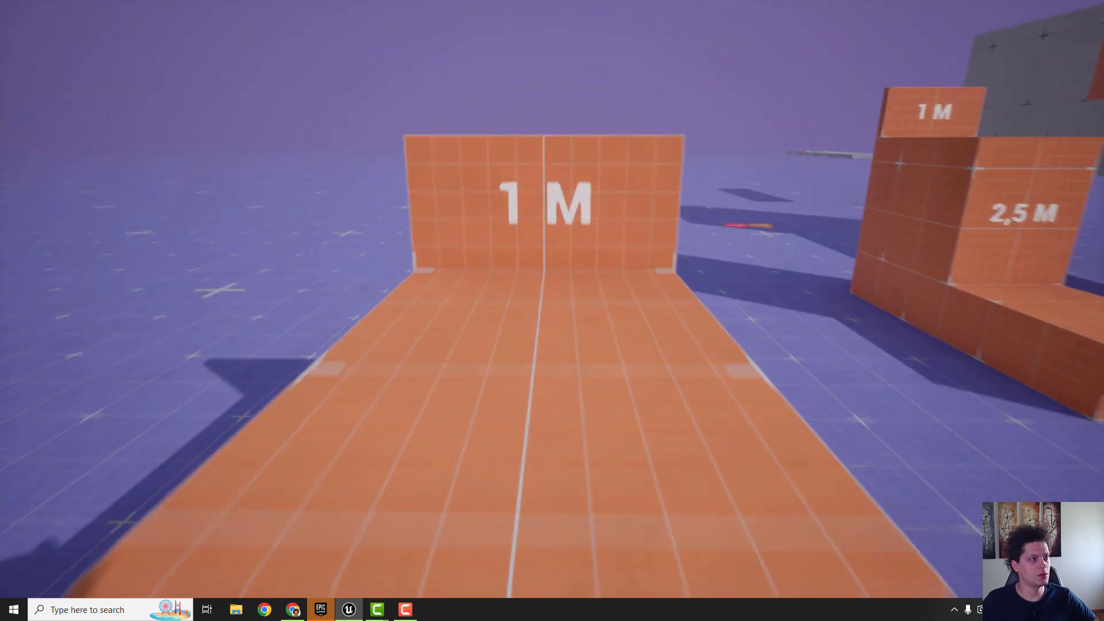